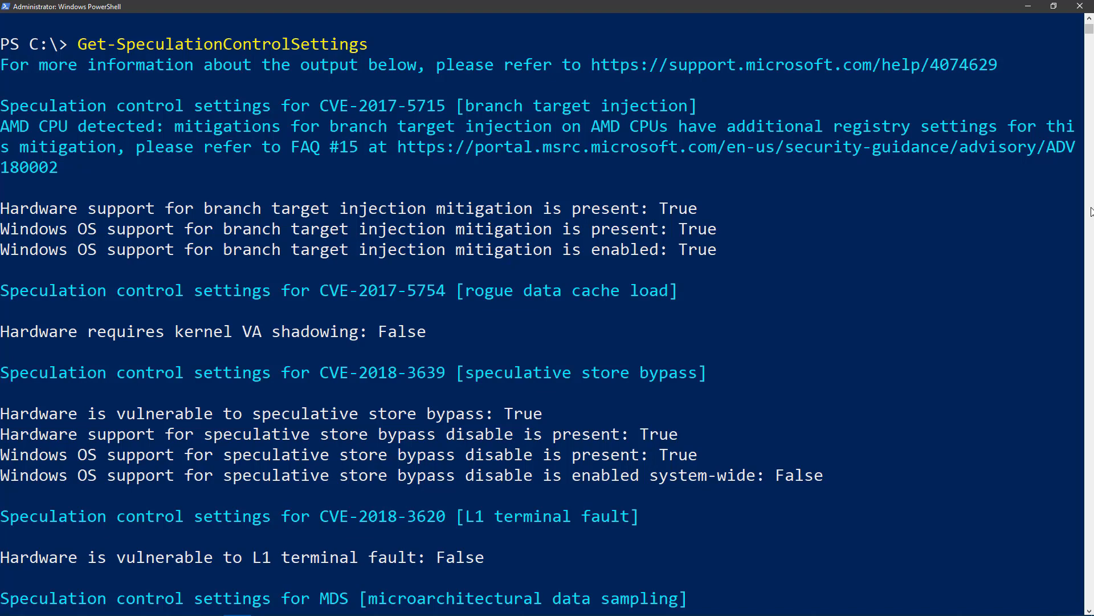
pyautogui.moveTo(943, 318)
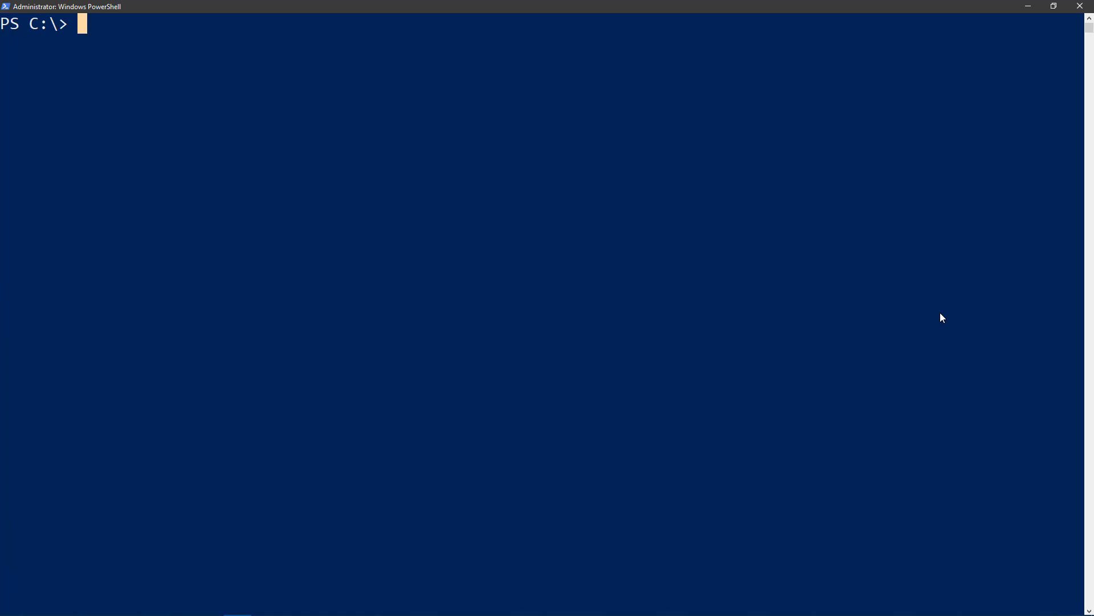
# Run Get-SpeculationControlSettings remotely via Invoke-Command against a server and submit its credentials
pyautogui.write('Invoke-Command -ScriptBlock ${function:get-speculationcontrolsettings} -ComputerName dk-work1.dk.caffeinatedlifestyle.com -Credential dk\\David')
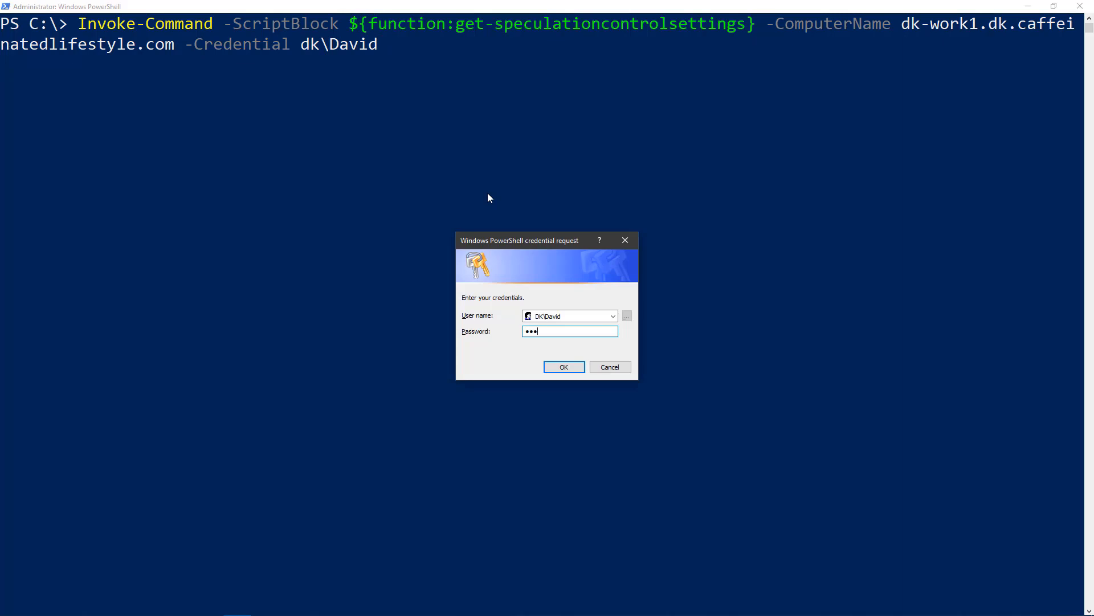
pyautogui.click(562, 366)
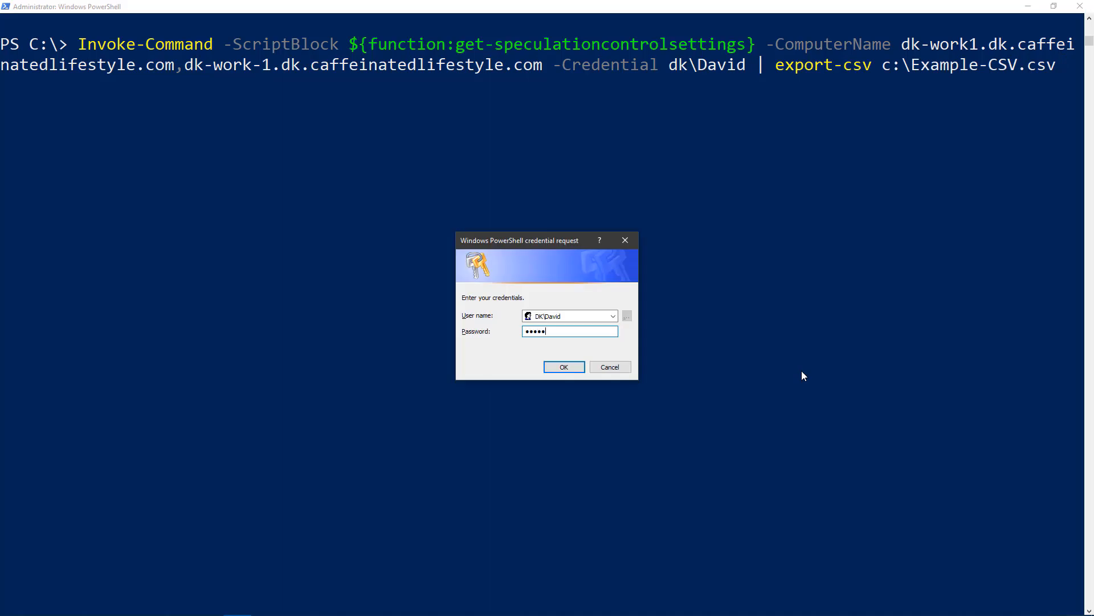
# Submit credentials for the CSV export, then enter an Import-Csv of Example-CSV.csv selecting mitigation columns
pyautogui.click(563, 366)
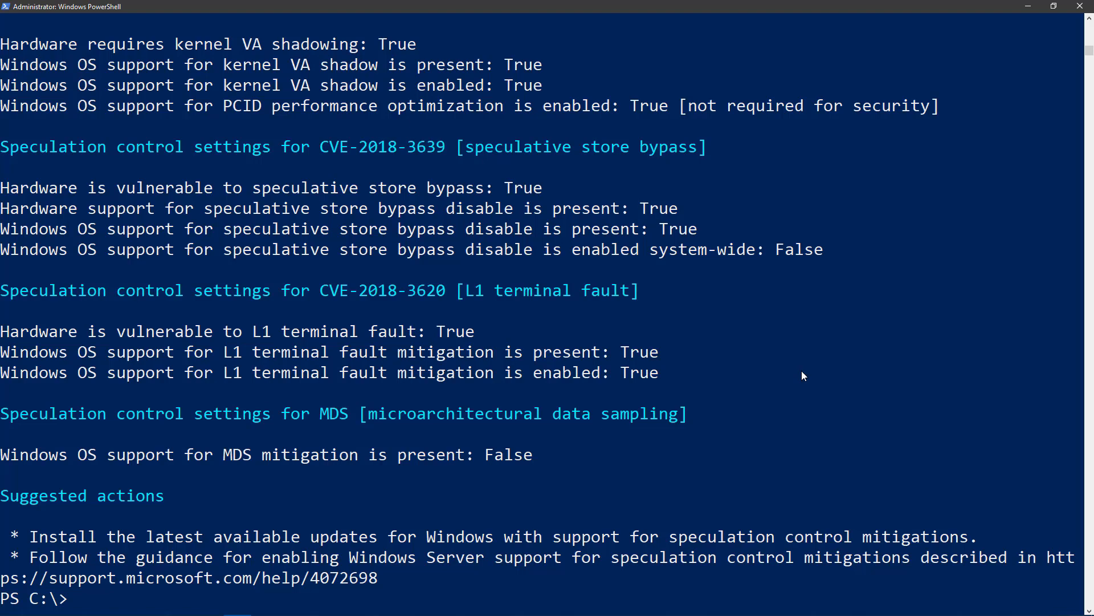
pyautogui.write('Import-Csv .\\Example-CSV.csv | select pscomputername,runspaceid,btihardwarepresent,ssbdhardwarevulnerable')
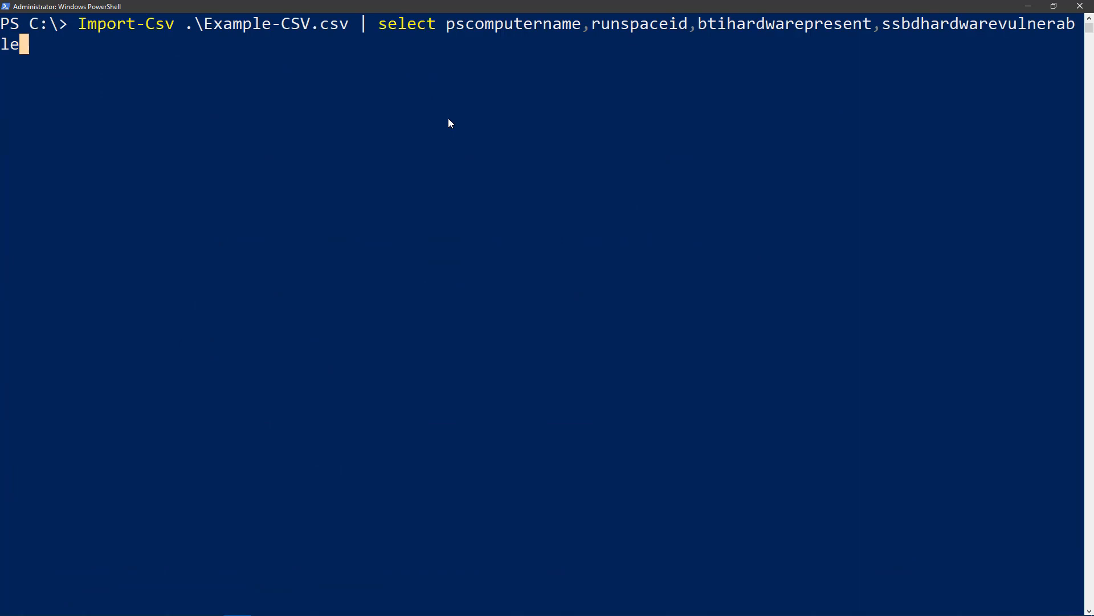
# Display the imported table showing BTIHardwarePresent and SSBDHardwareVulnerable True for both servers
pyautogui.press('Enter')
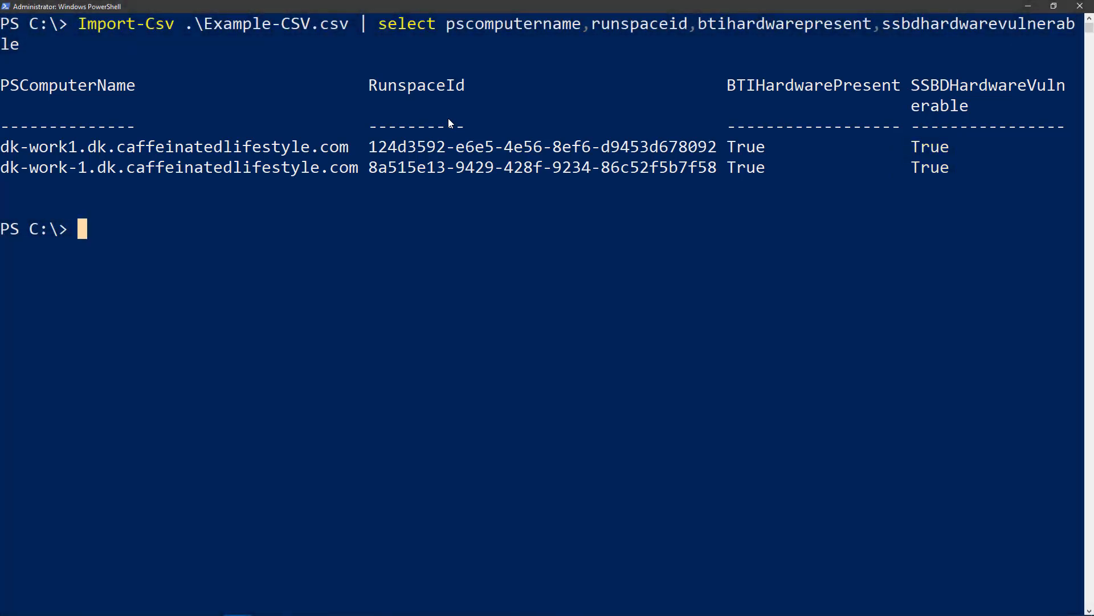
pyautogui.write('import-')
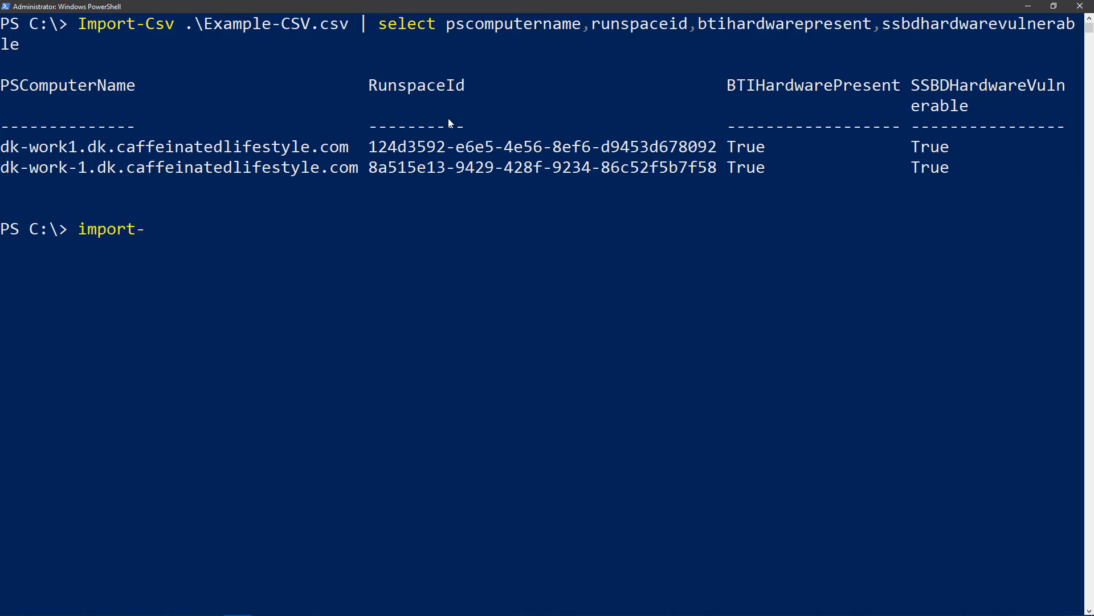